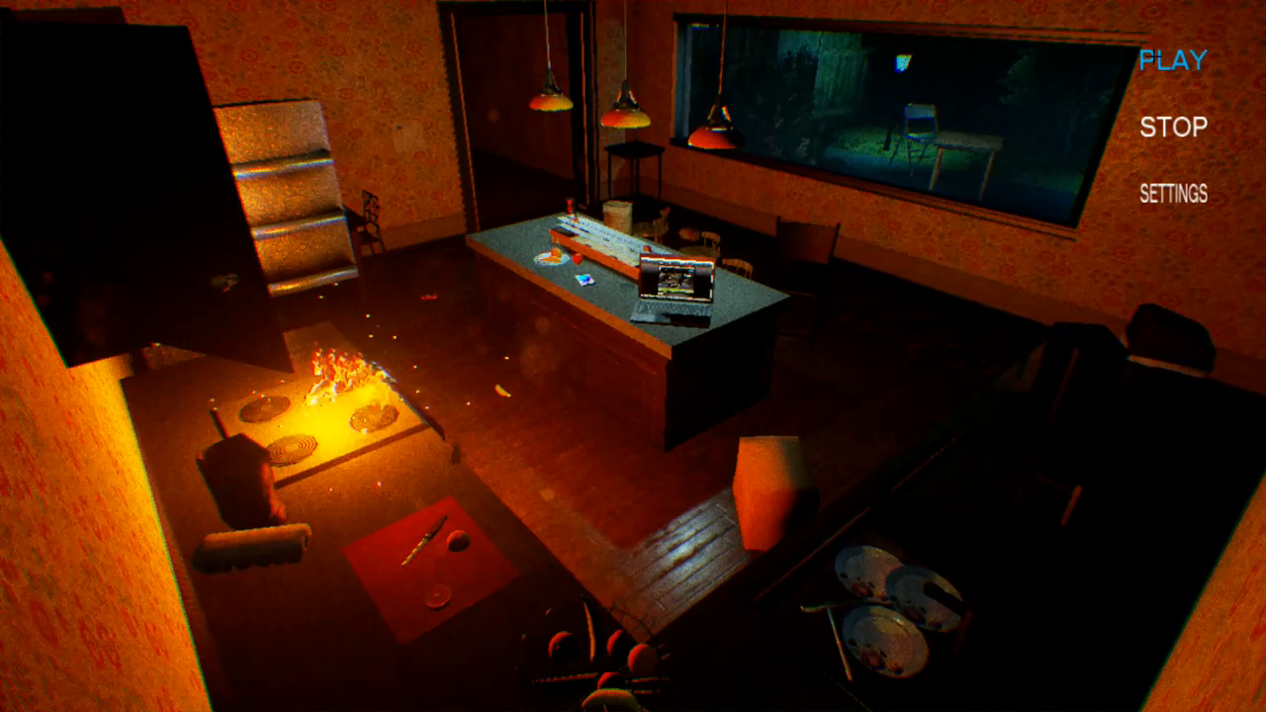
pyautogui.click(1179, 60)
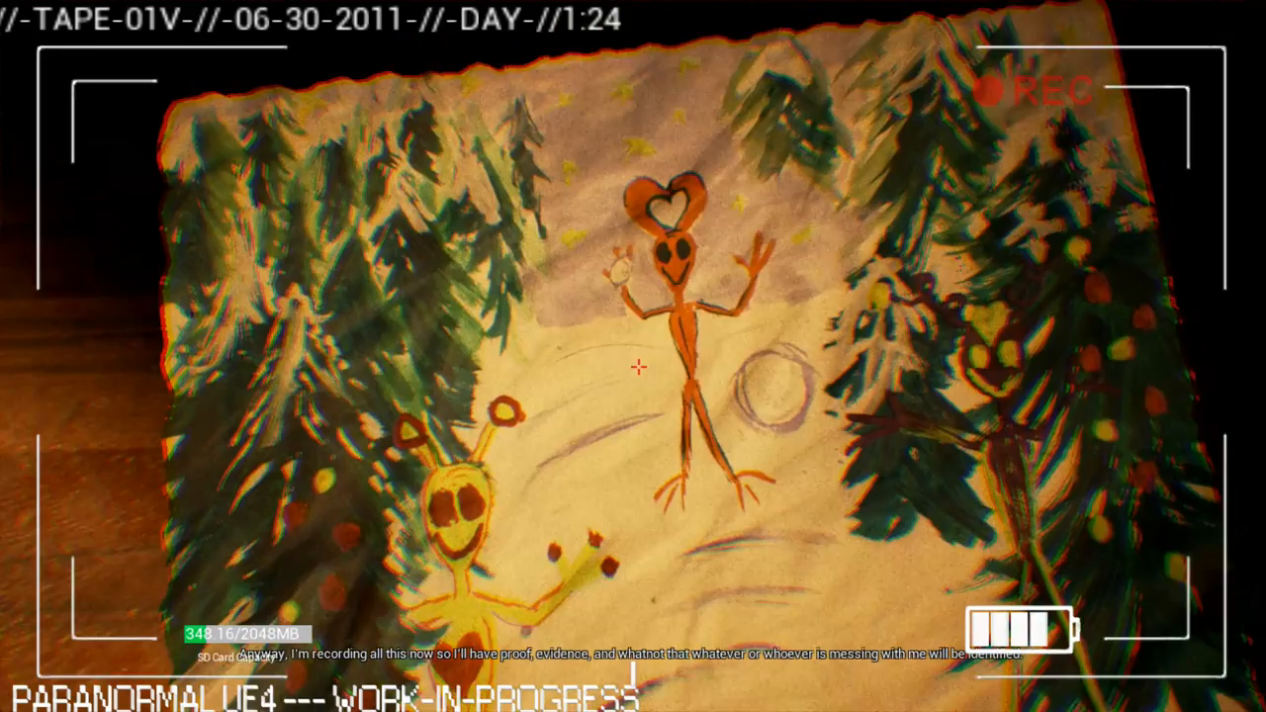
pyautogui.moveTo(633, 356)
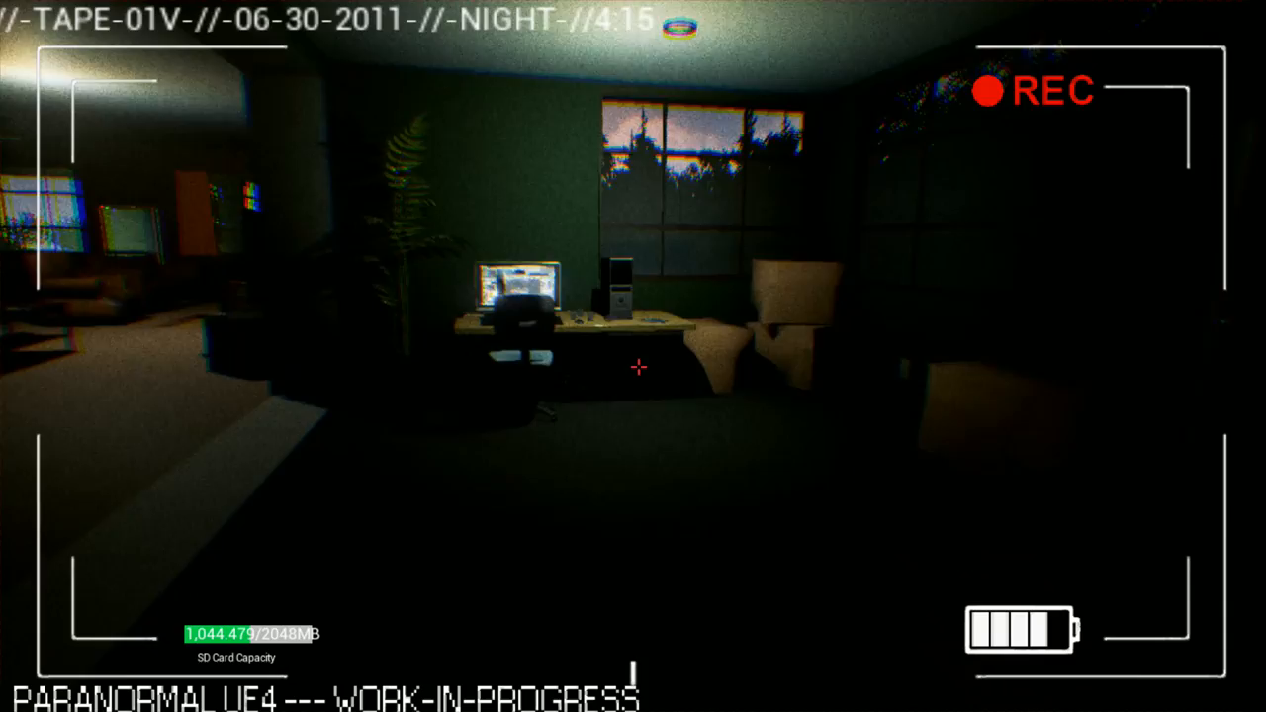
pyautogui.moveTo(637, 366)
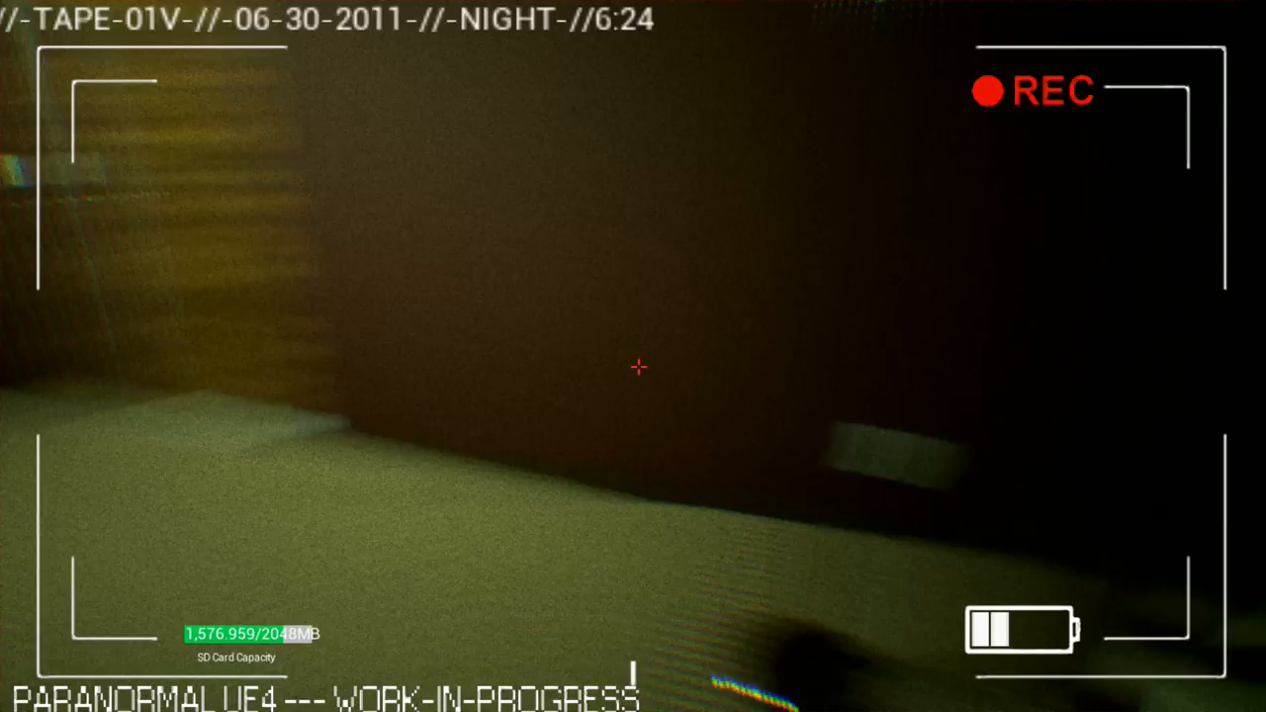
pyautogui.moveTo(633, 356)
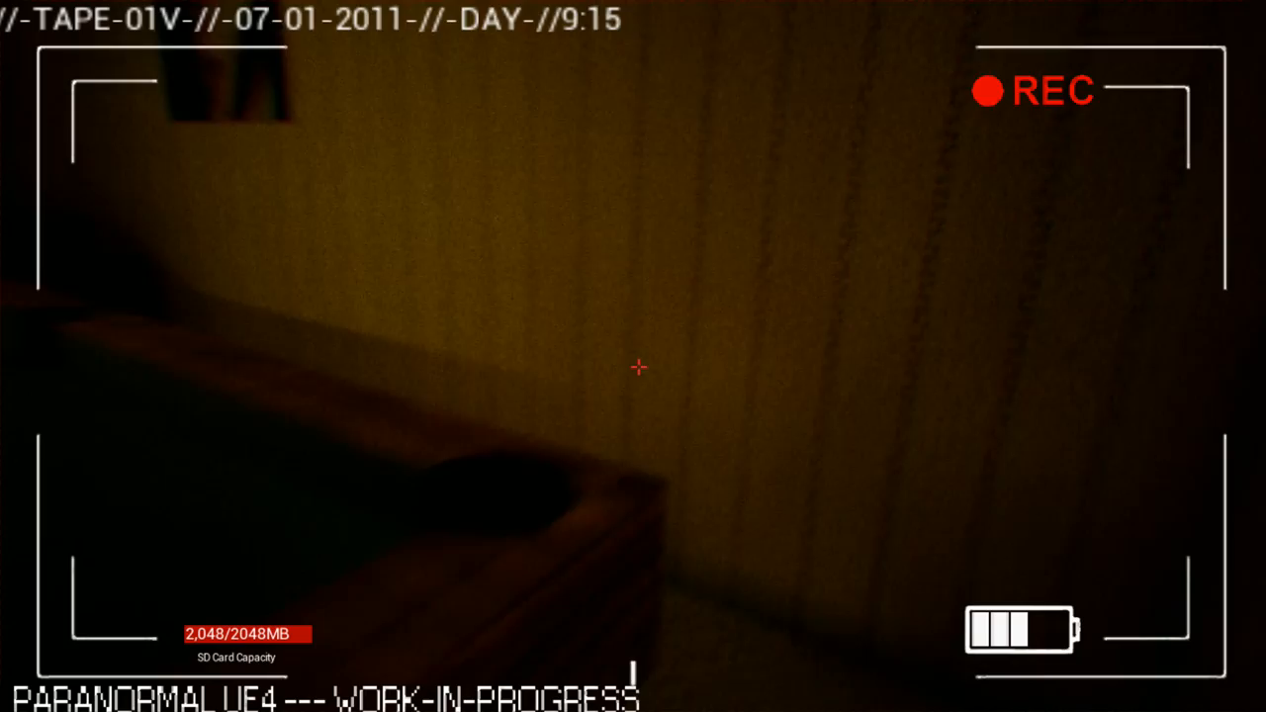
pyautogui.moveTo(632, 356)
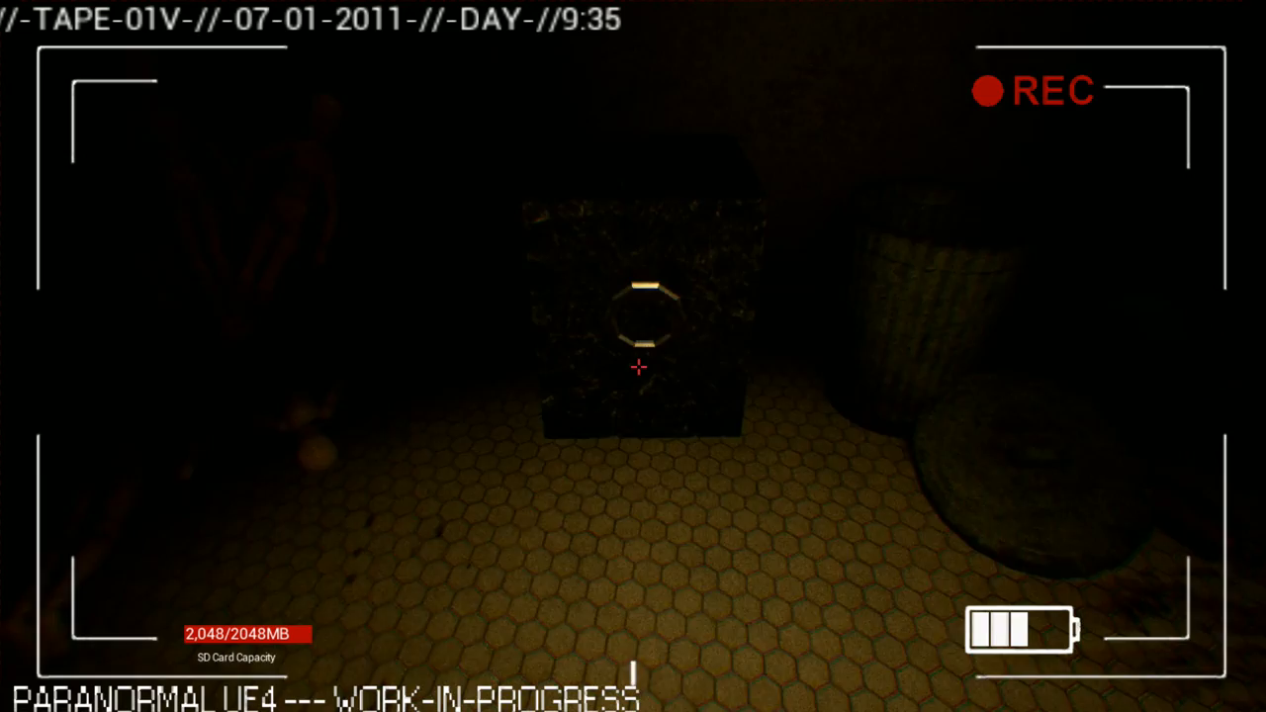
pyautogui.moveTo(633, 356)
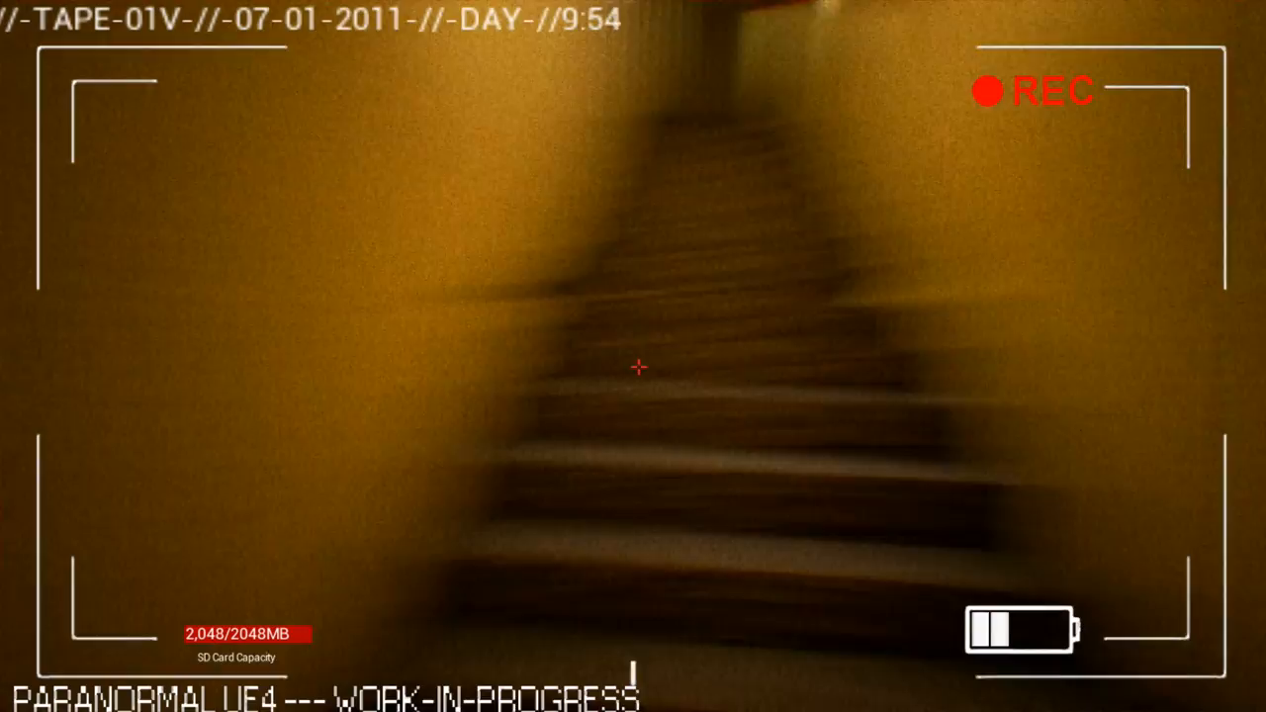
pyautogui.moveTo(633, 356)
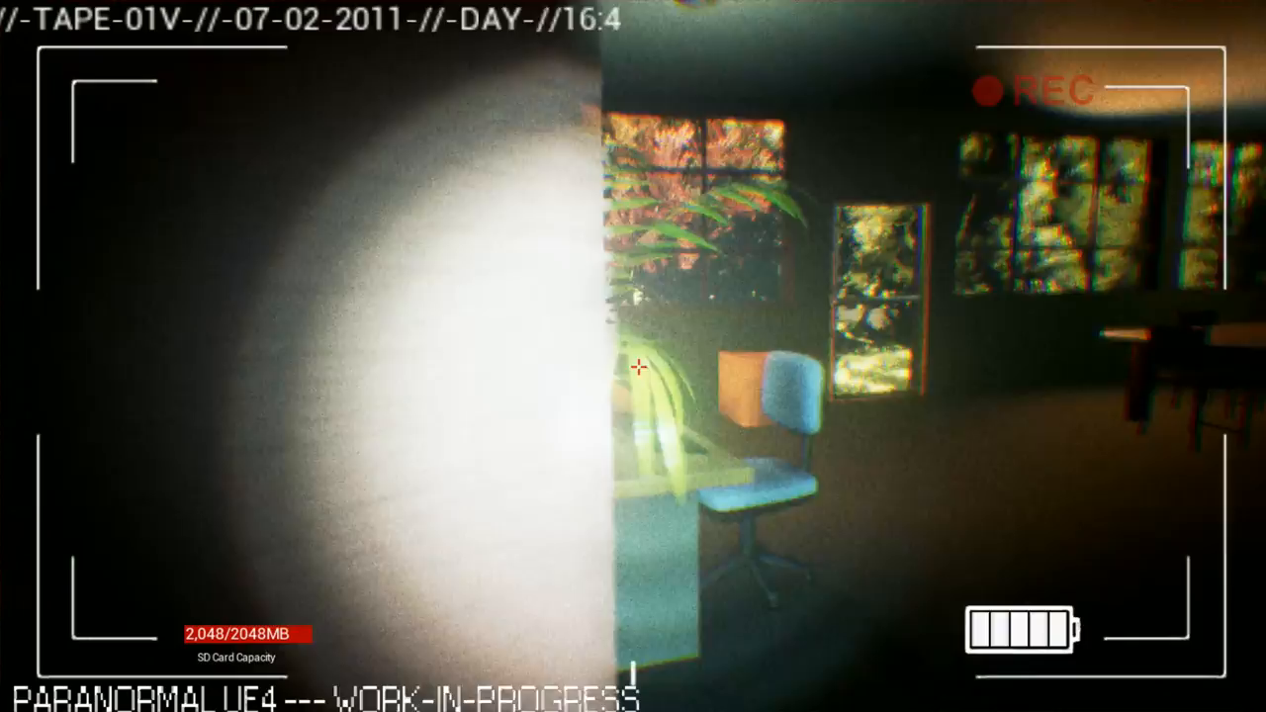
pyautogui.moveTo(633, 356)
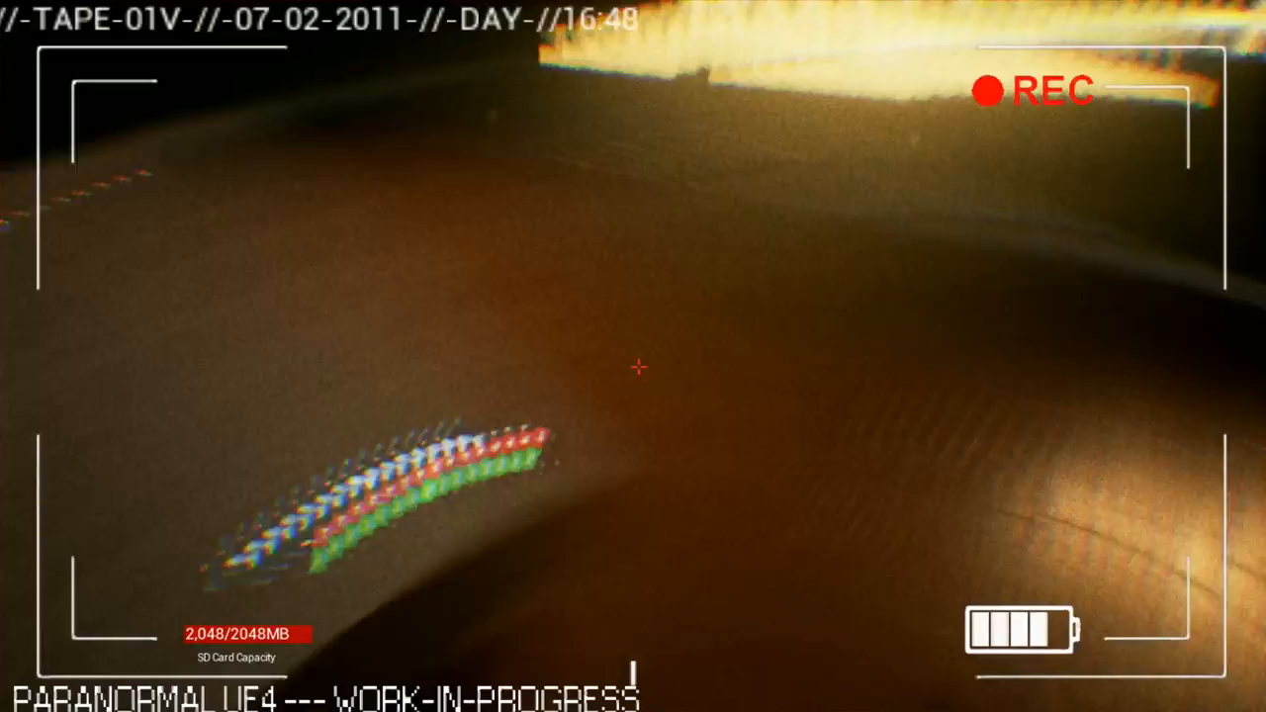
pyautogui.moveTo(633, 368)
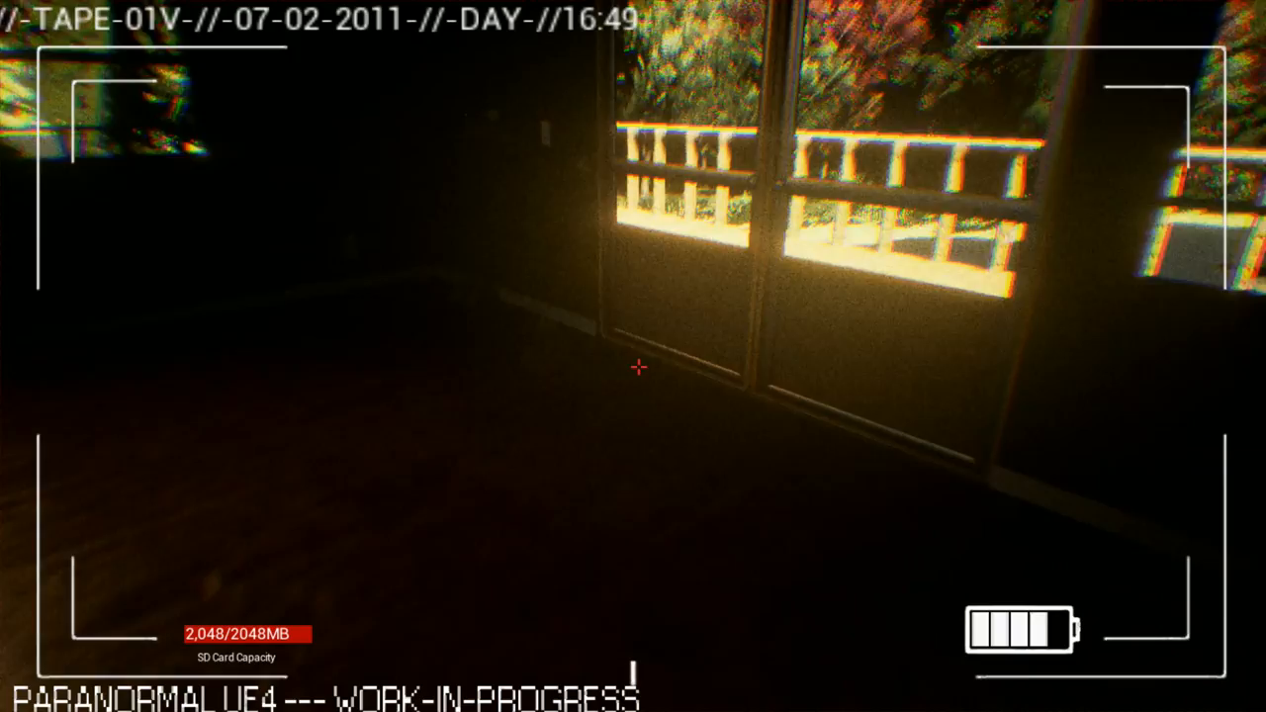
pyautogui.moveTo(633, 368)
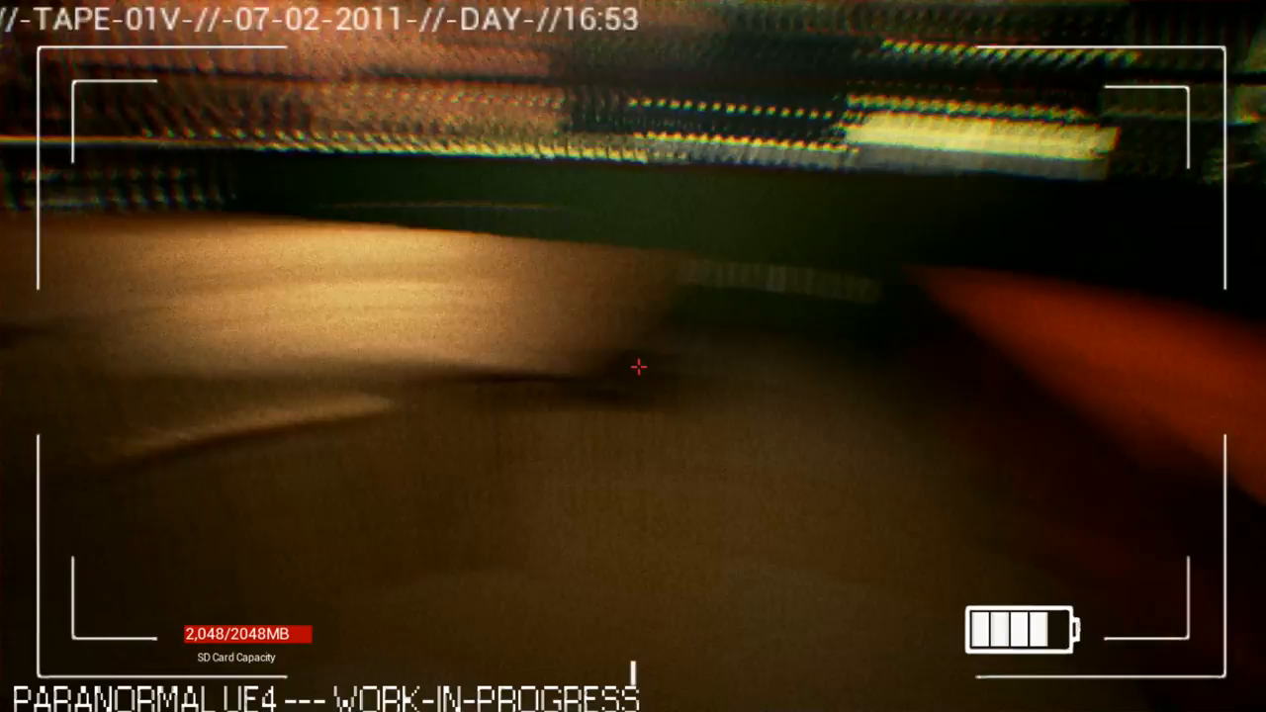